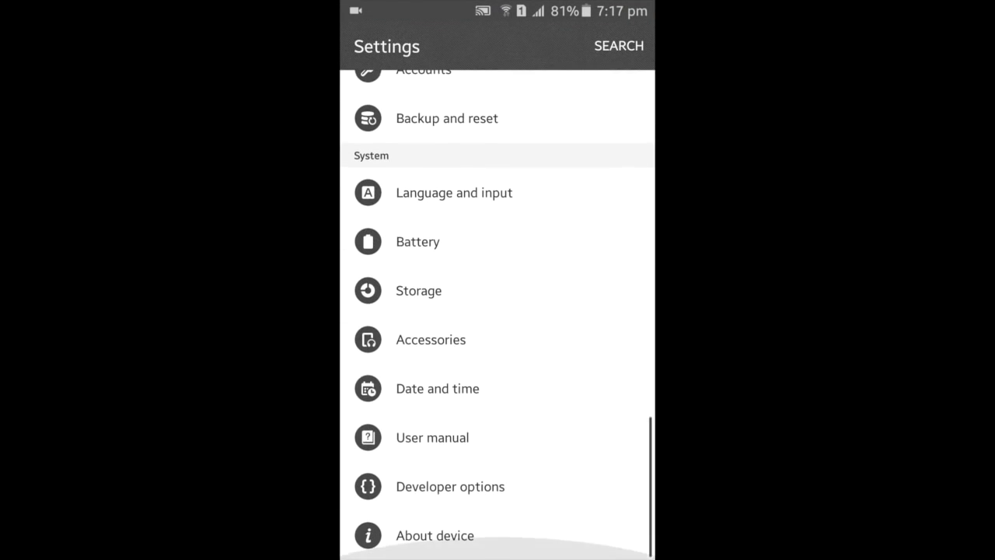
# Confirm developer mode via Build number and switch OEM unlocking on in Developer options
pyautogui.click(434, 535)
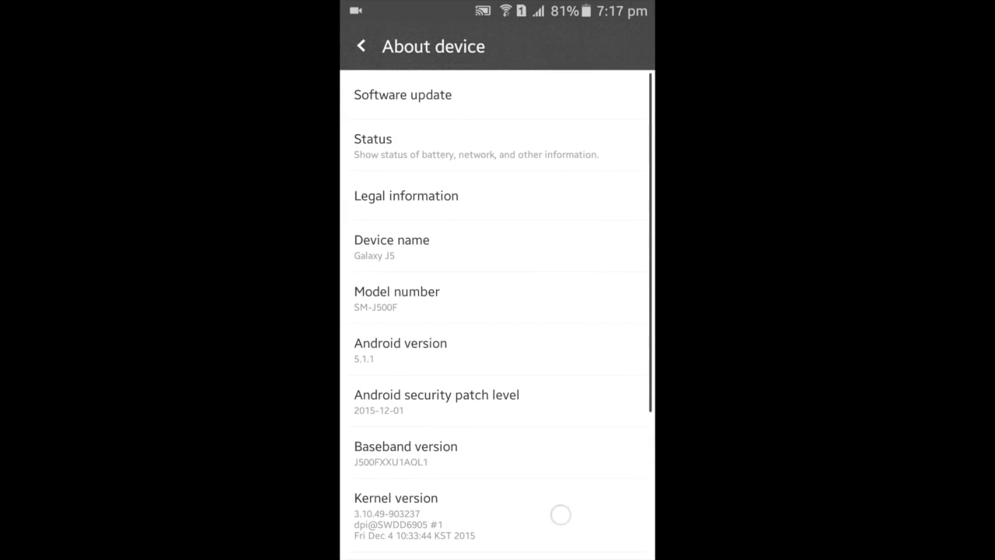
pyautogui.scroll(-3)
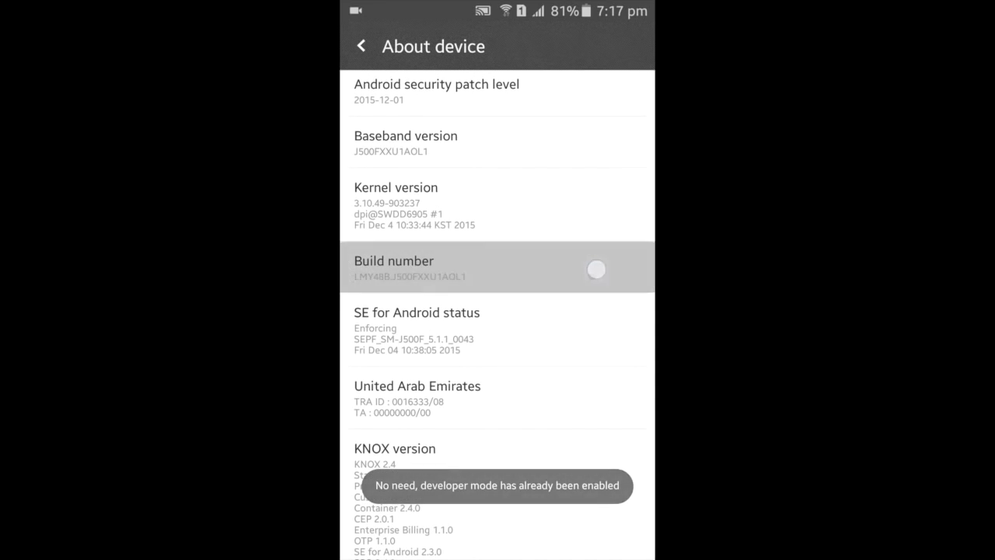
pyautogui.click(362, 45)
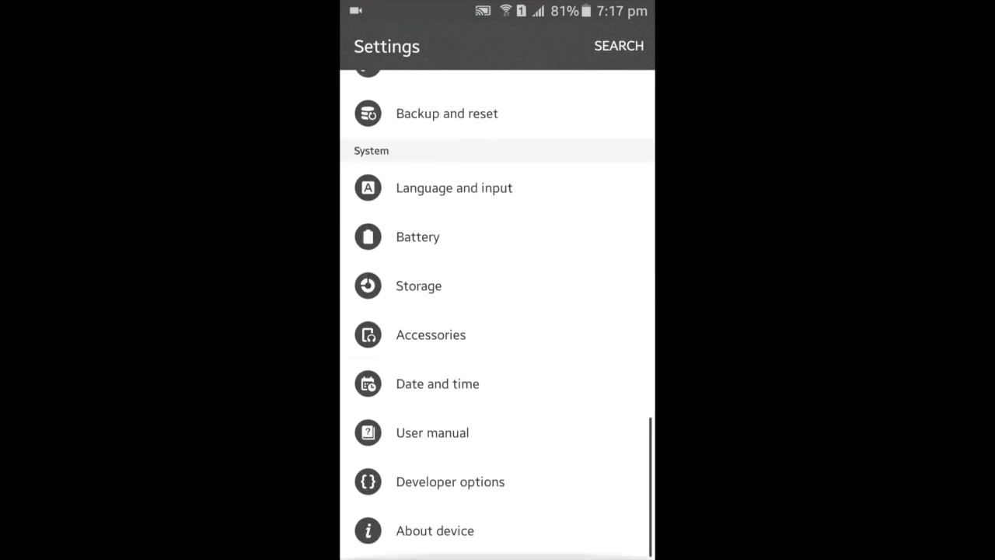
pyautogui.click(449, 481)
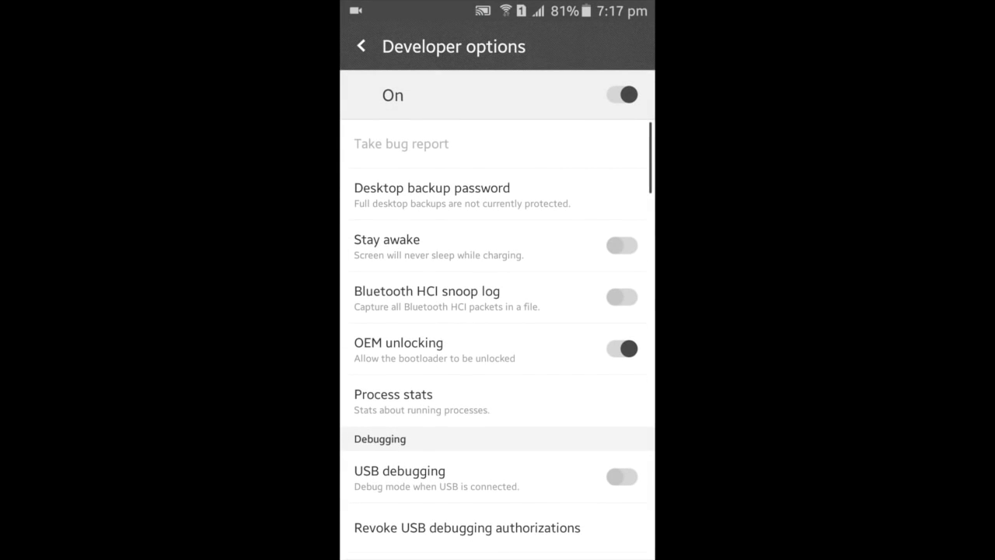
pyautogui.click(622, 348)
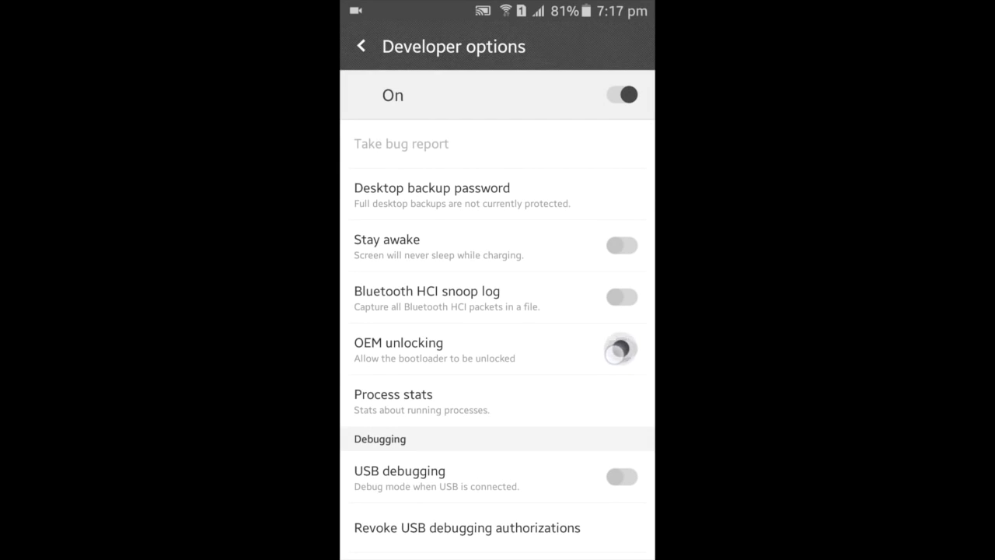
pyautogui.click(621, 348)
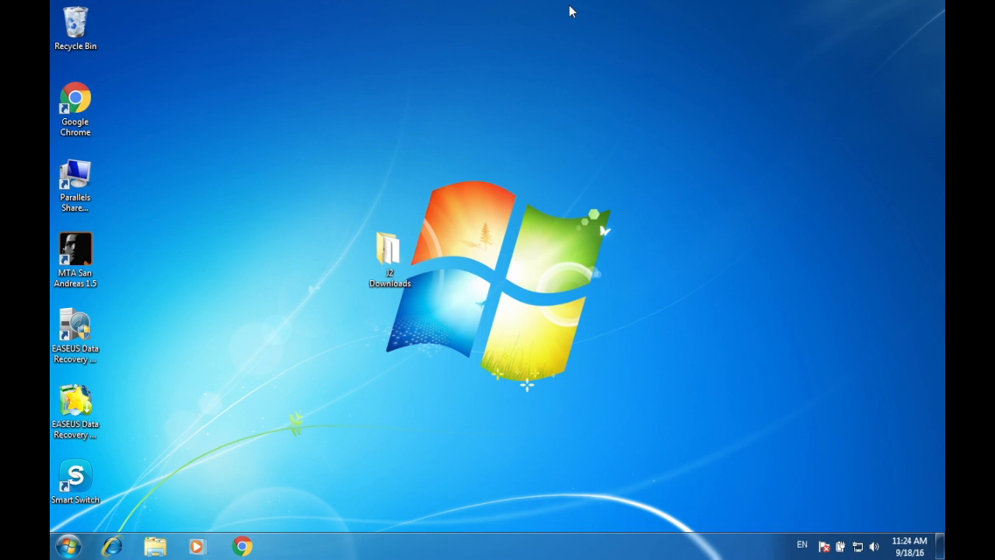
pyautogui.moveTo(593, 29)
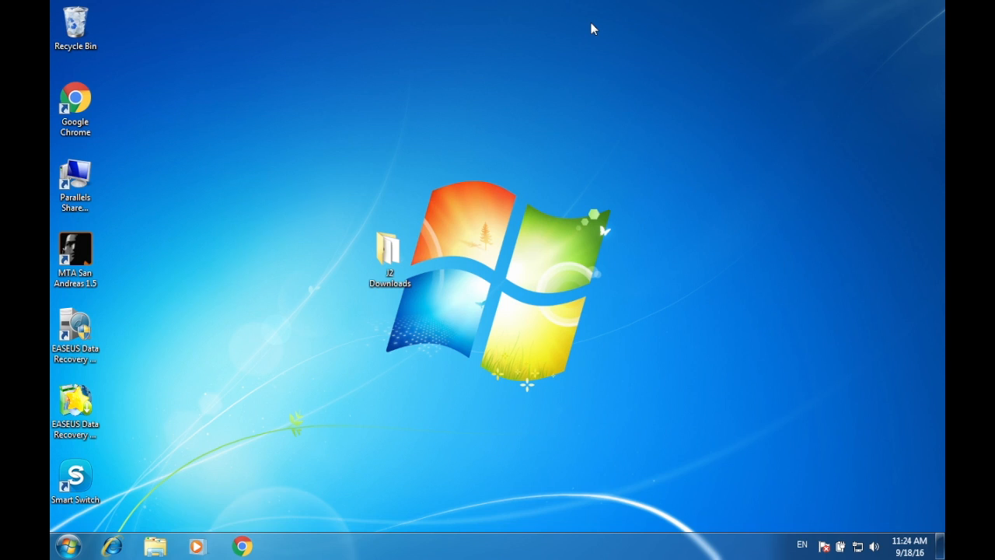
pyautogui.rightClick(593, 28)
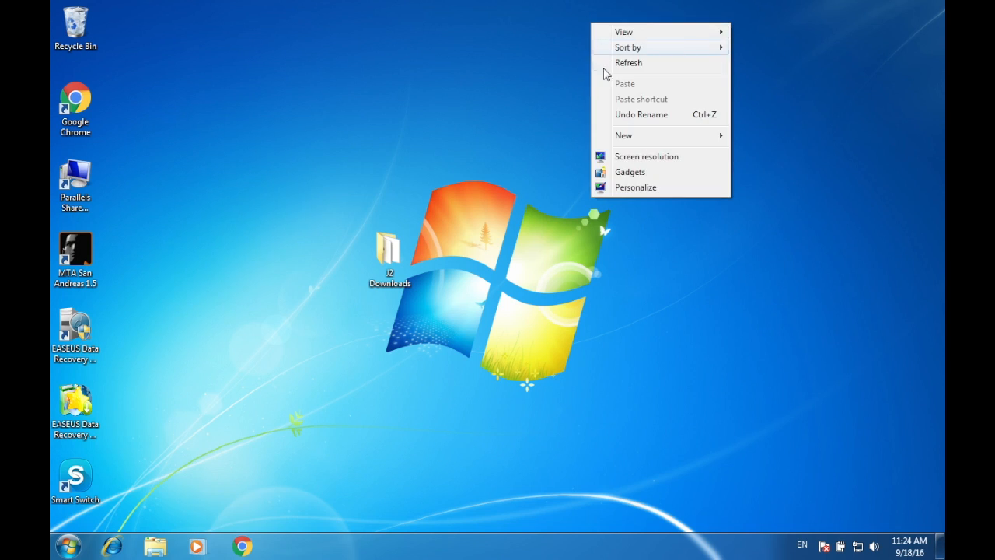
pyautogui.click(606, 70)
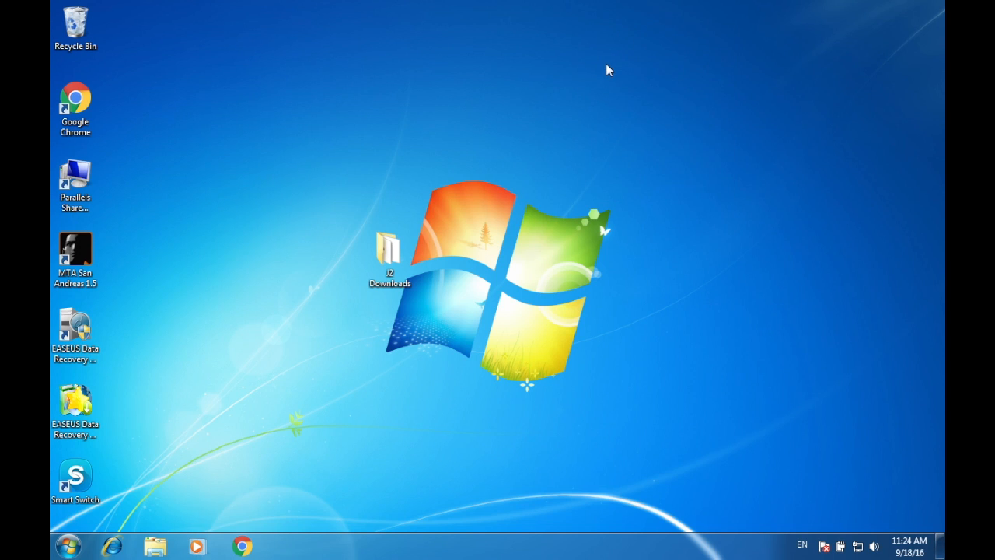
pyautogui.moveTo(564, 120)
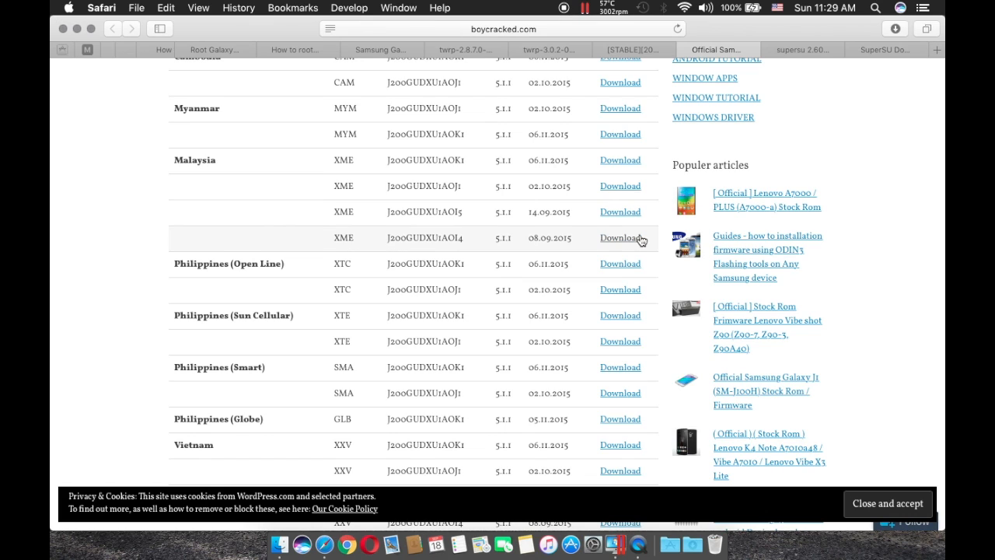
# Select the SM-J200GU model and scroll through its firmware table
pyautogui.click(620, 238)
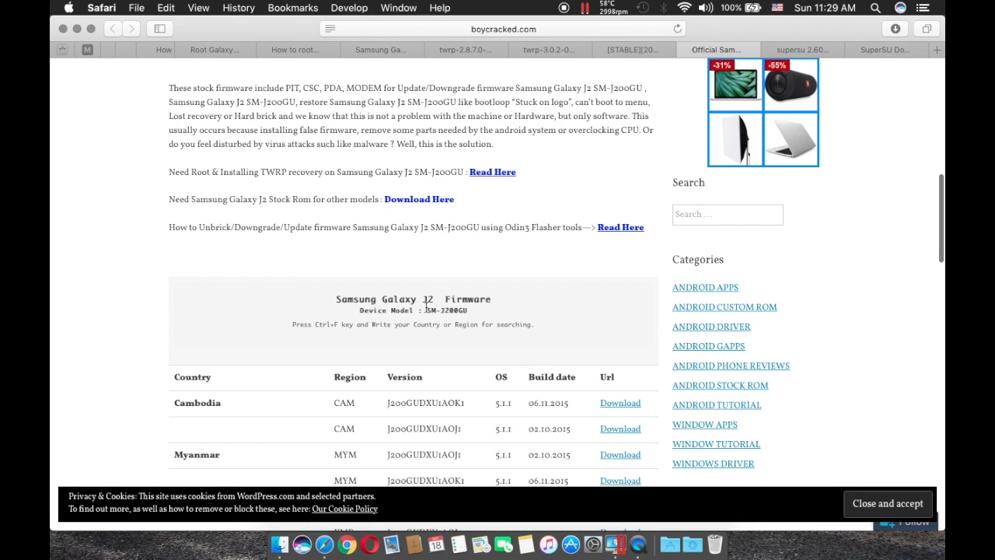
pyautogui.moveTo(427, 310)
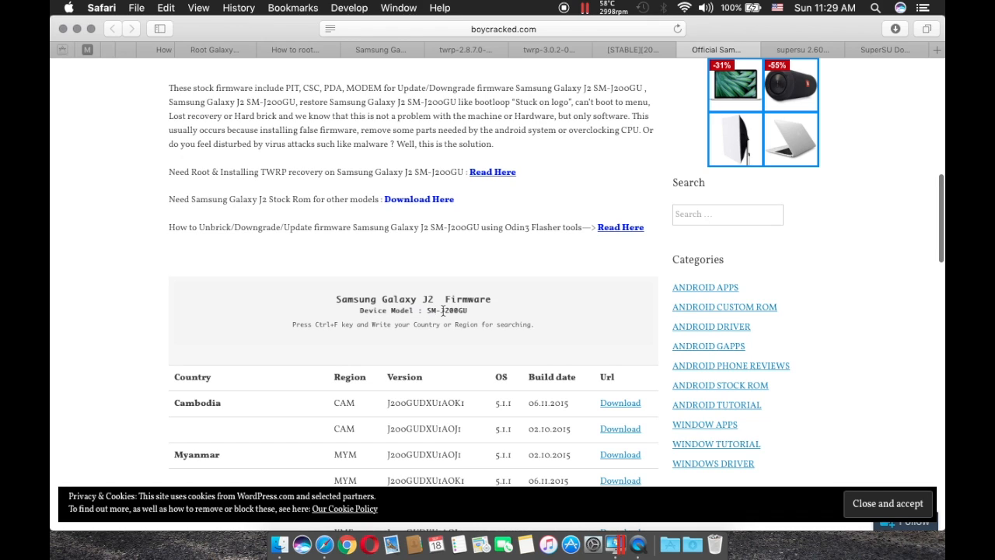
pyautogui.doubleClick(447, 310)
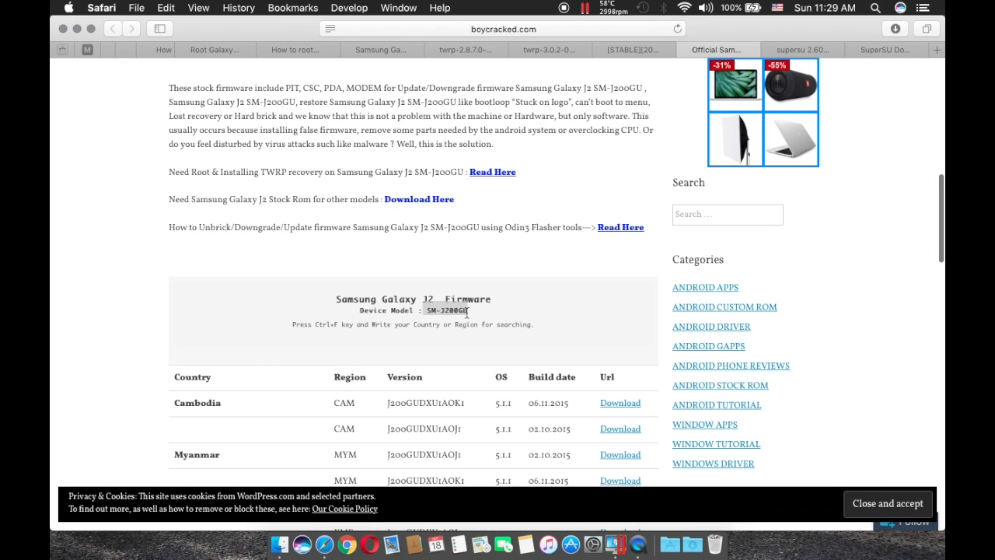
pyautogui.scroll(-3)
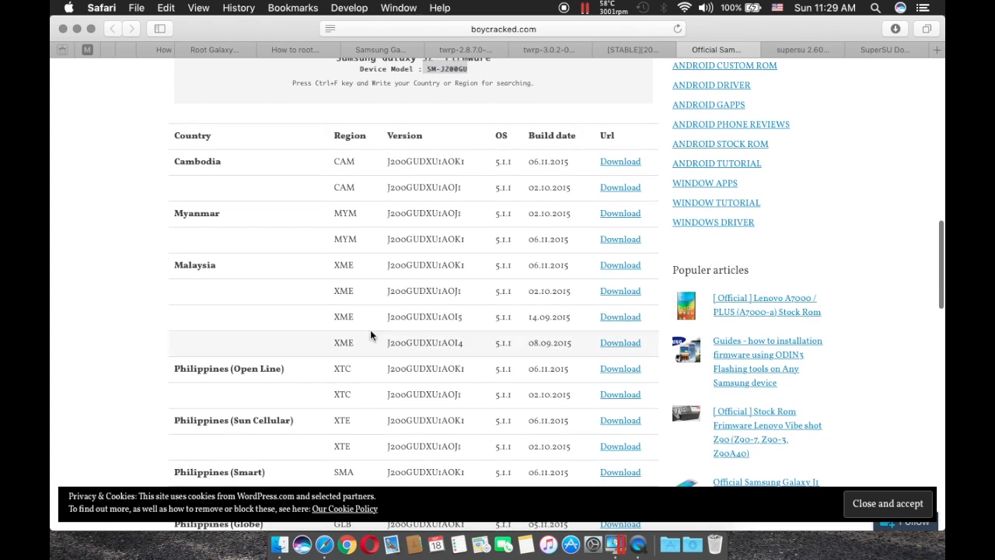
pyautogui.scroll(-3)
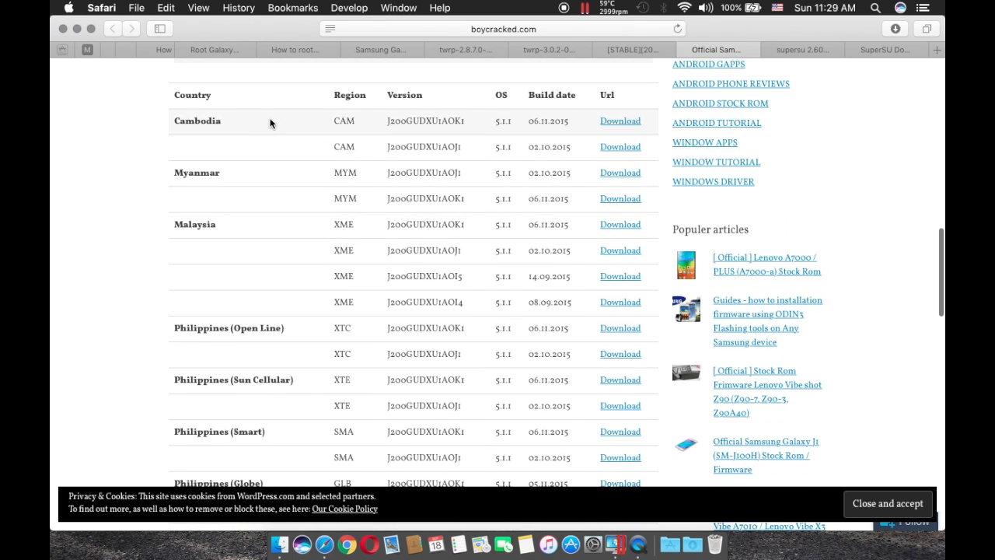
pyautogui.moveTo(258, 325)
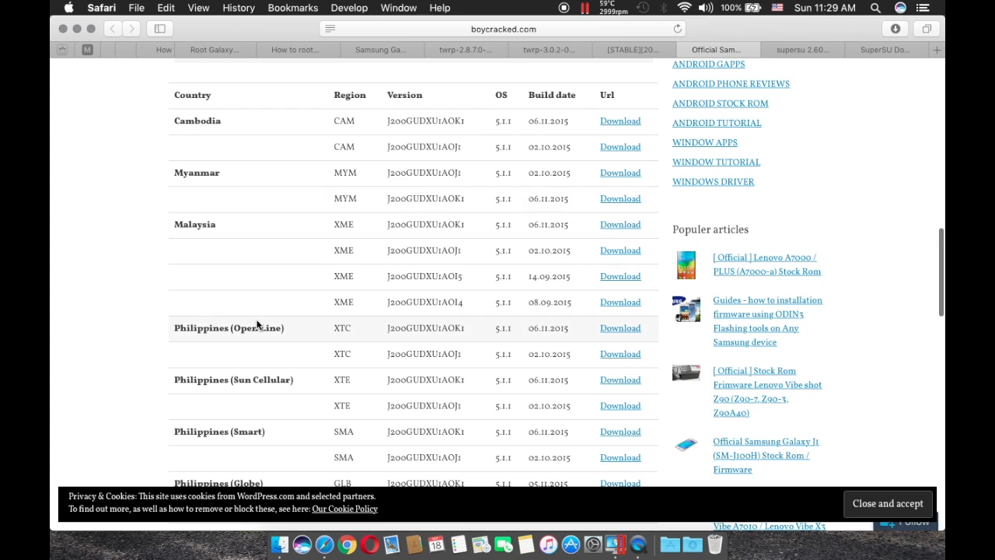
pyautogui.scroll(-3)
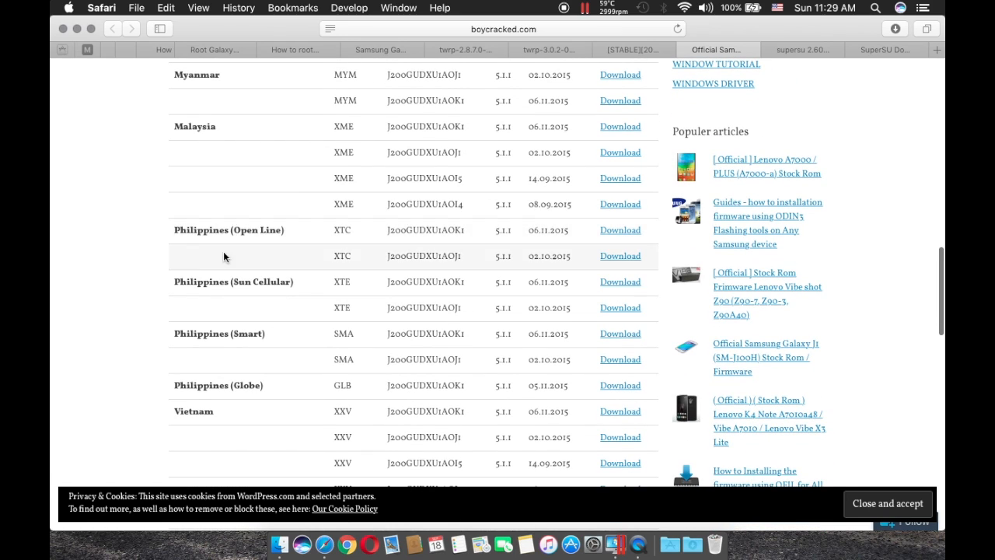
pyautogui.moveTo(224, 277)
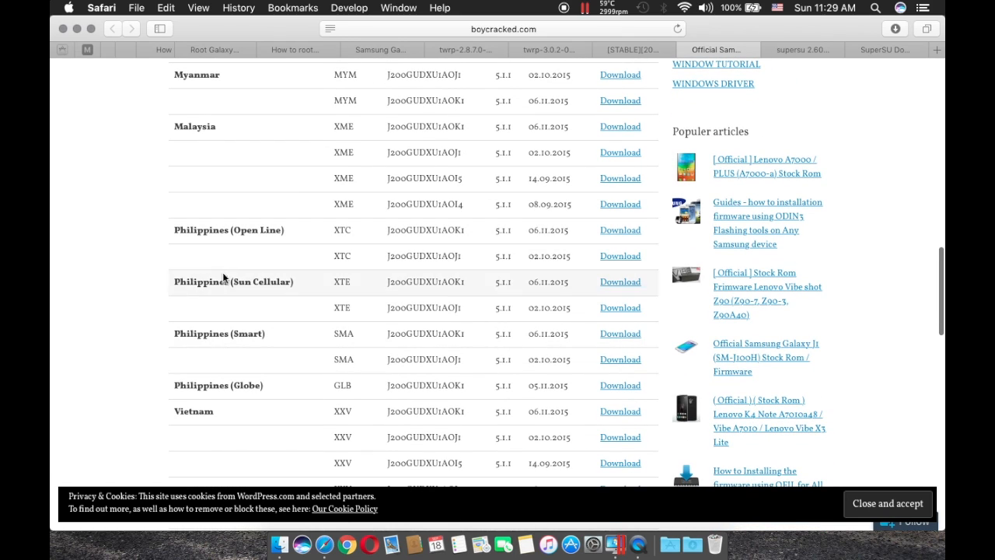
pyautogui.moveTo(239, 335)
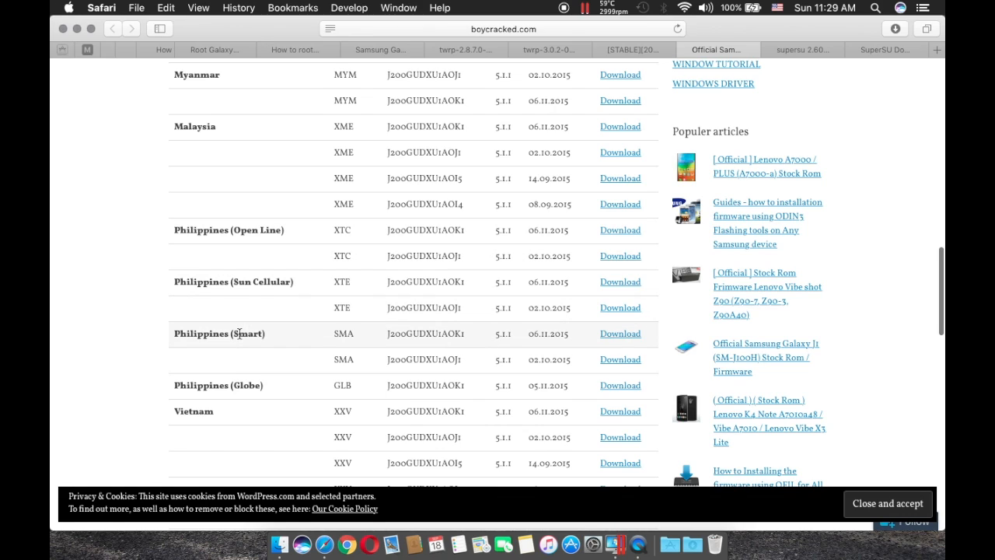
pyautogui.moveTo(237, 334)
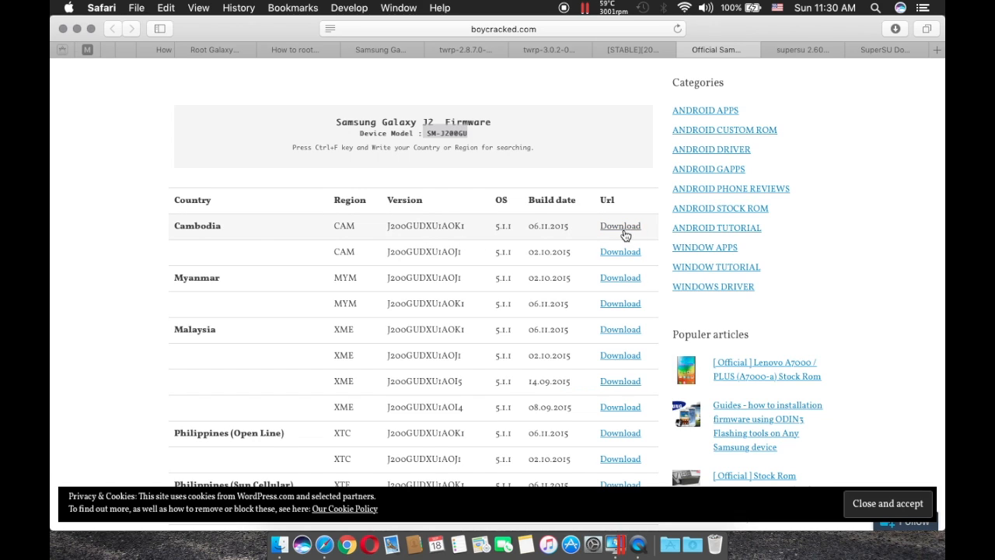
# Download the Cambodia J200GUDXU1AOK1 firmware and check download progress
pyautogui.click(620, 225)
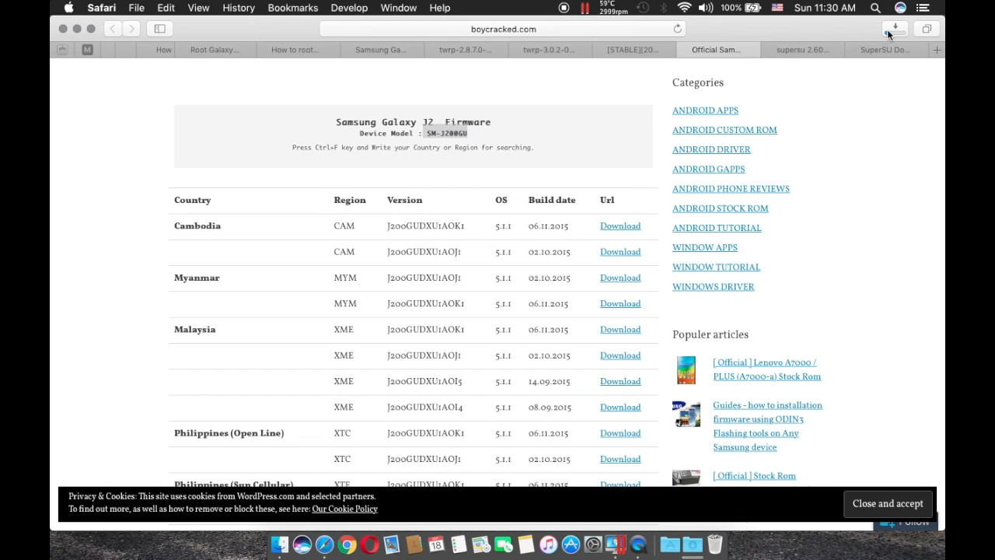
pyautogui.click(895, 29)
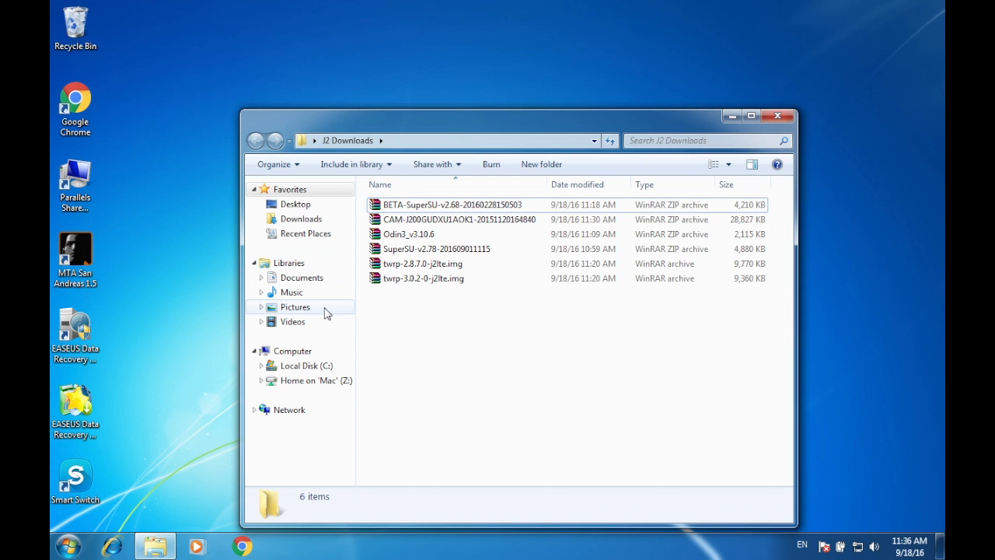
pyautogui.moveTo(367, 325)
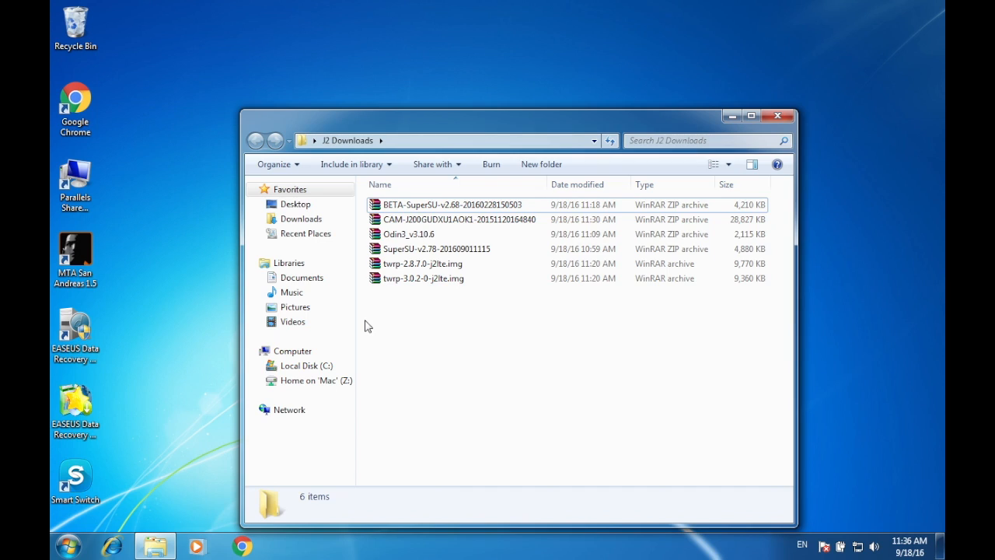
pyautogui.moveTo(424, 334)
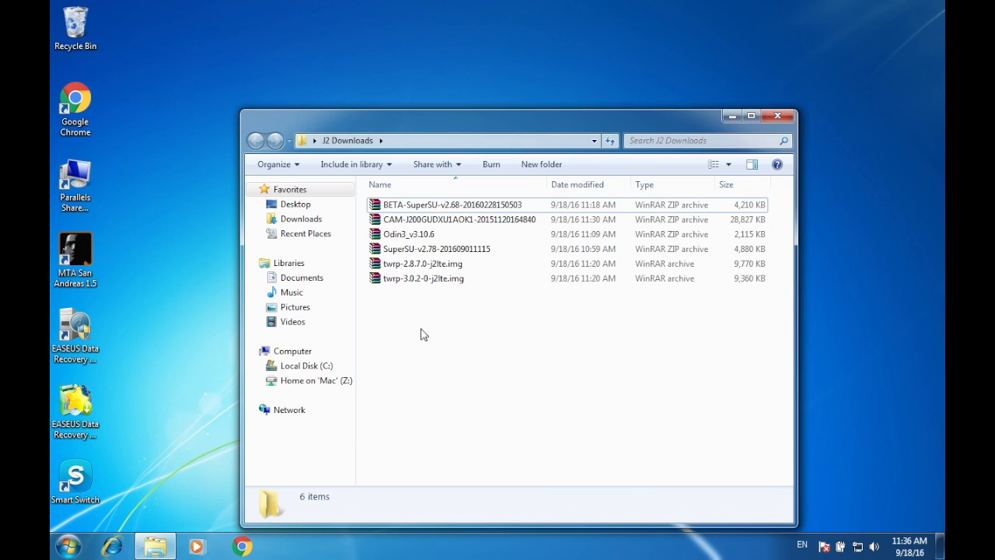
# Refresh the J2 Downloads folder listing and select an archive
pyautogui.rightClick(422, 335)
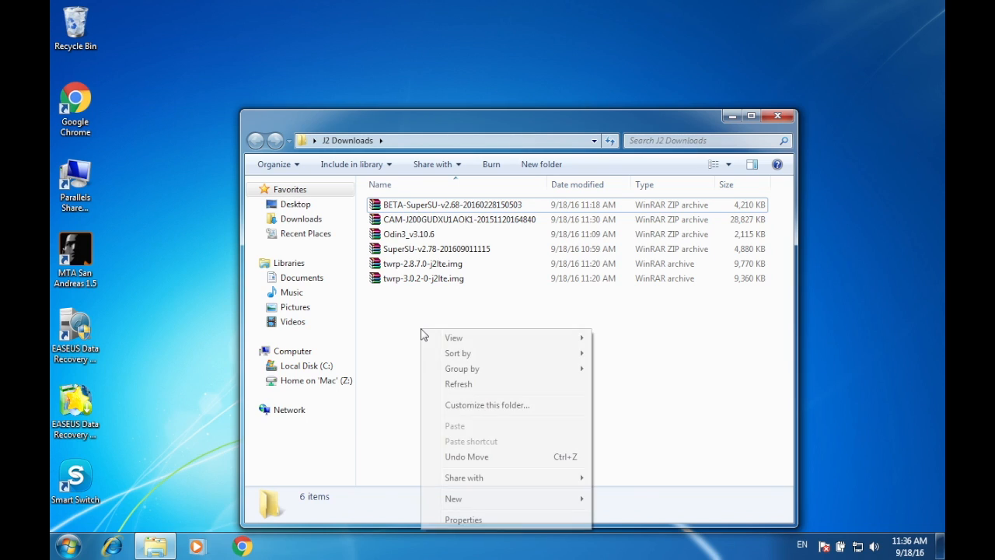
pyautogui.click(459, 383)
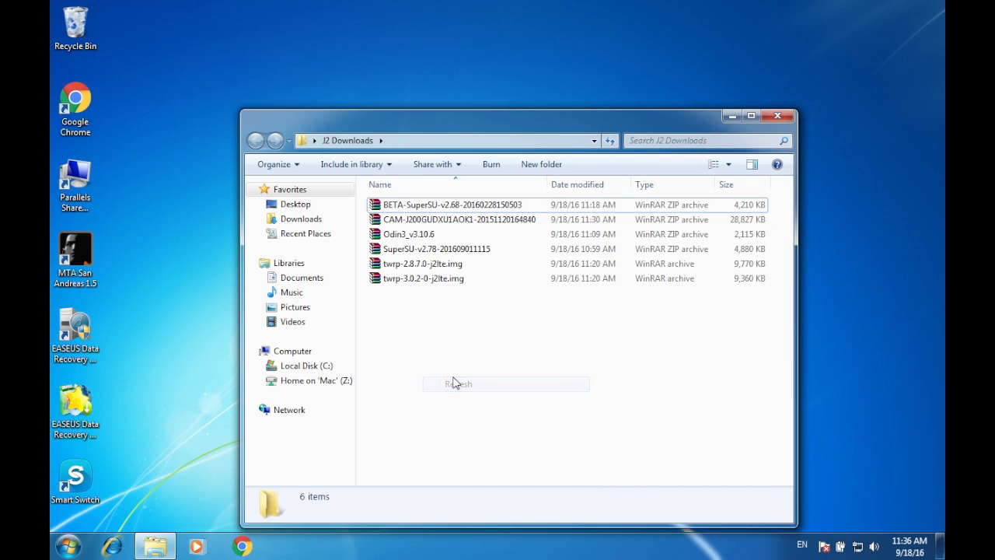
pyautogui.click(459, 219)
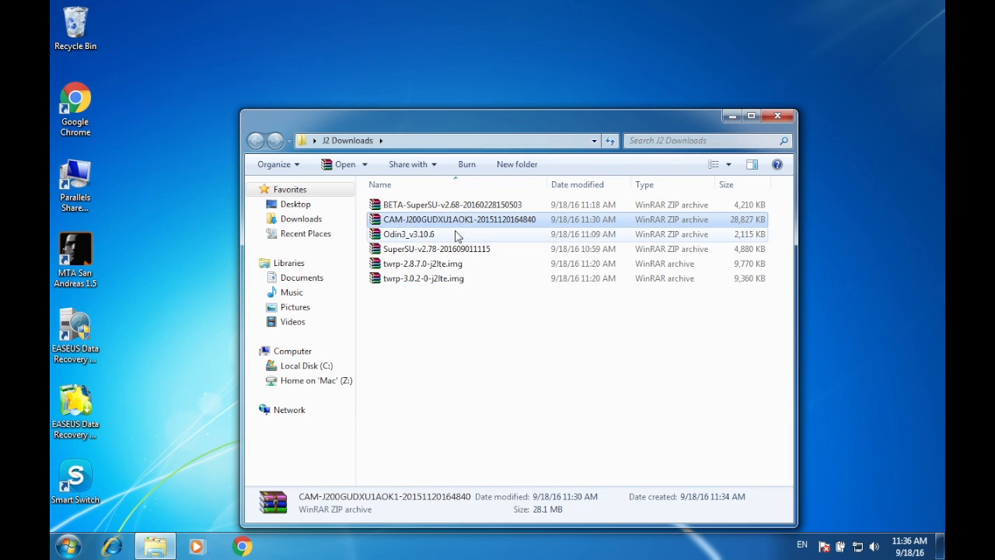
# Extract Odin3_v3.10.6.zip into its own folder and launch Odin3 v3.10.6
pyautogui.rightClick(408, 234)
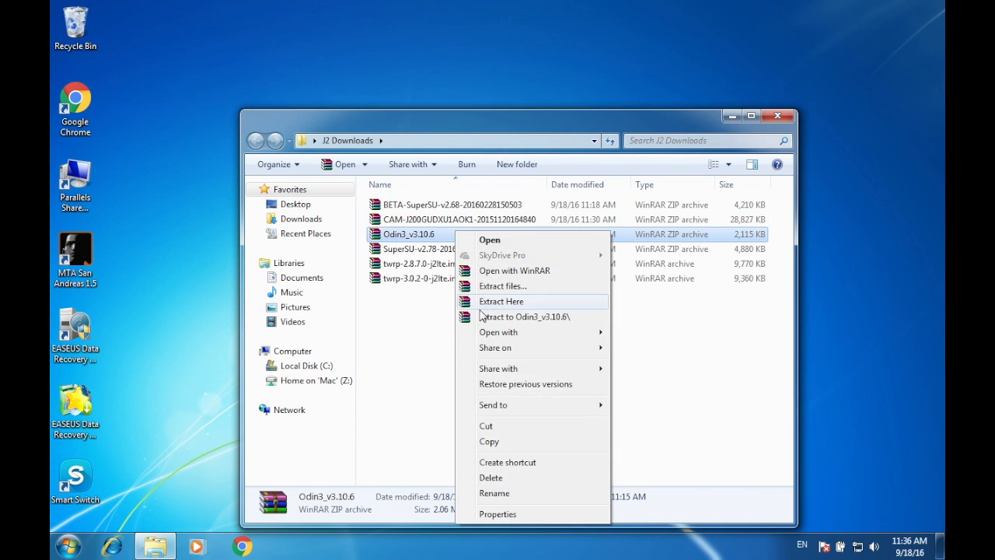
pyautogui.click(501, 301)
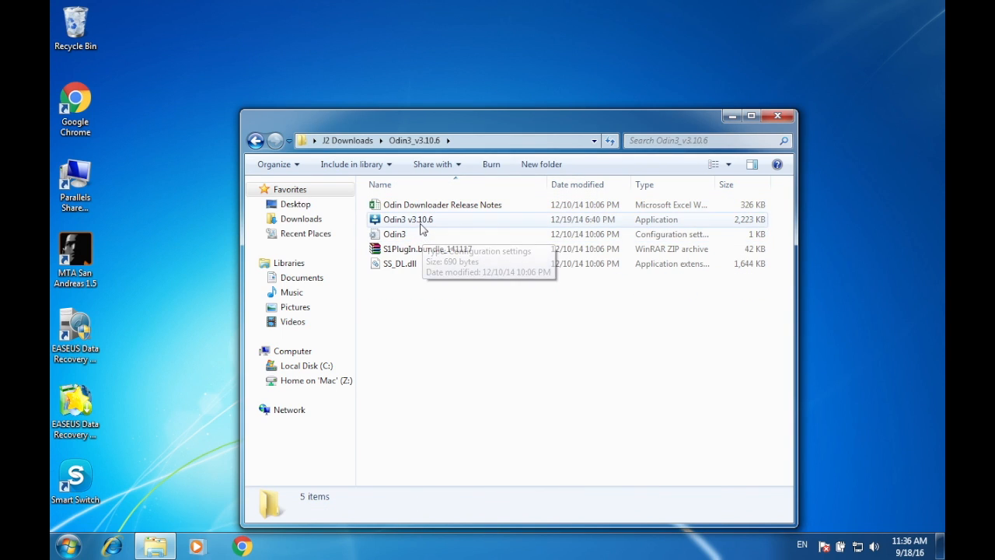
pyautogui.click(408, 219)
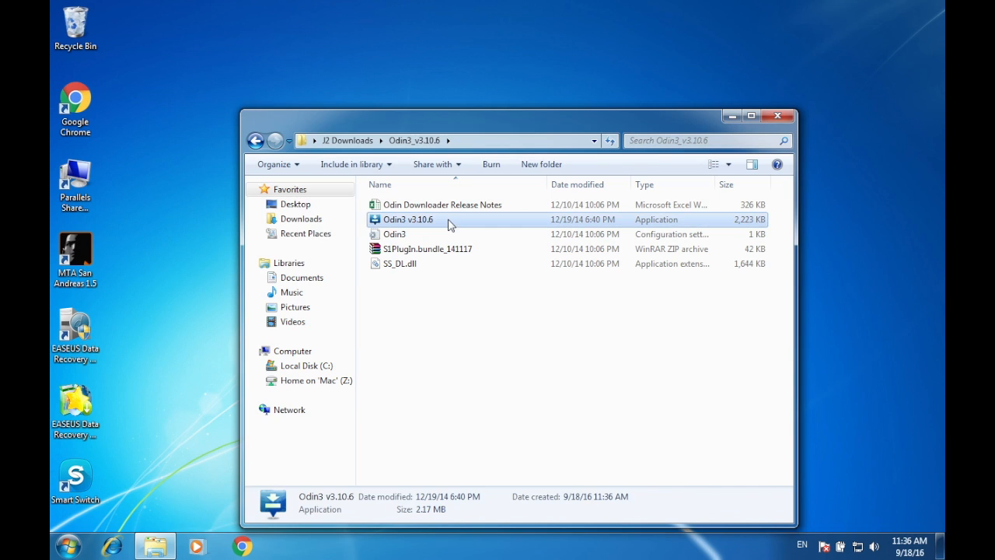
pyautogui.doubleClick(408, 219)
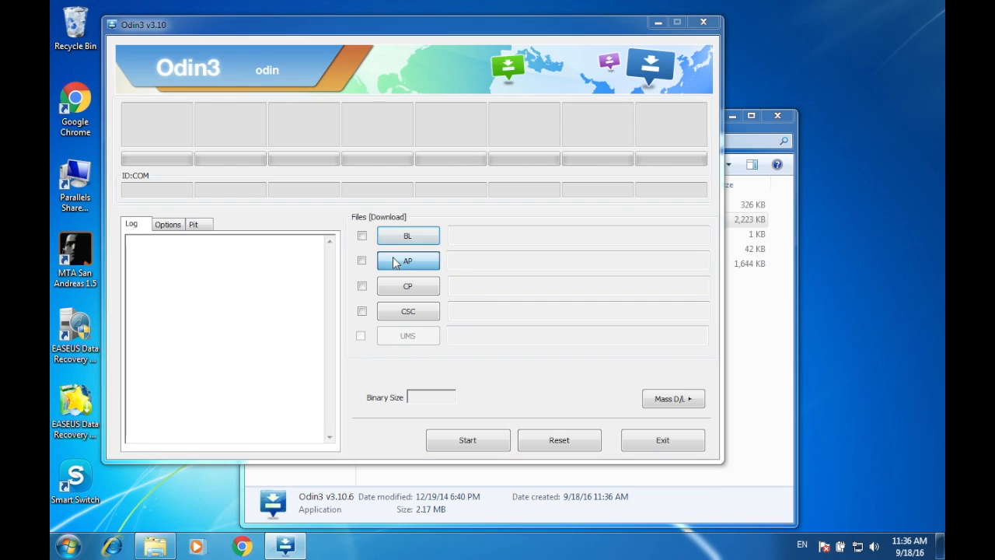
# Open the AP slot file chooser and browse the Downloads folder
pyautogui.click(408, 261)
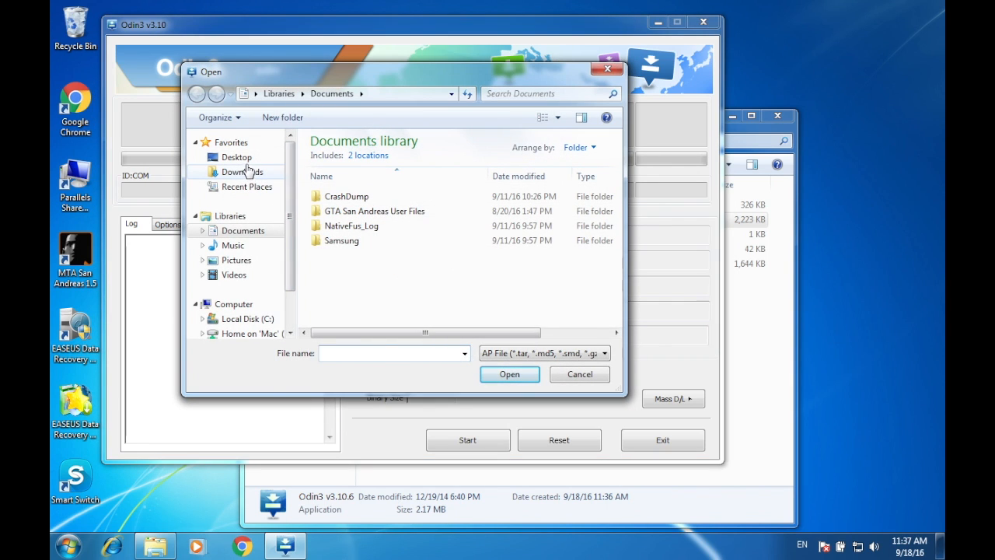
pyautogui.click(237, 158)
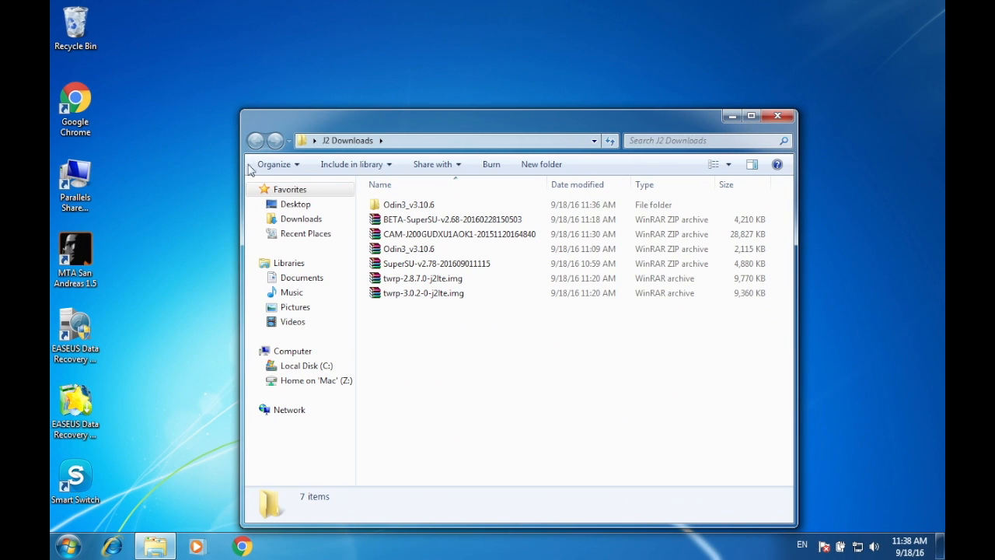
# Open the Odin3_v3.10.6 folder and relaunch Odin3 v3.10.6.exe
pyautogui.click(408, 203)
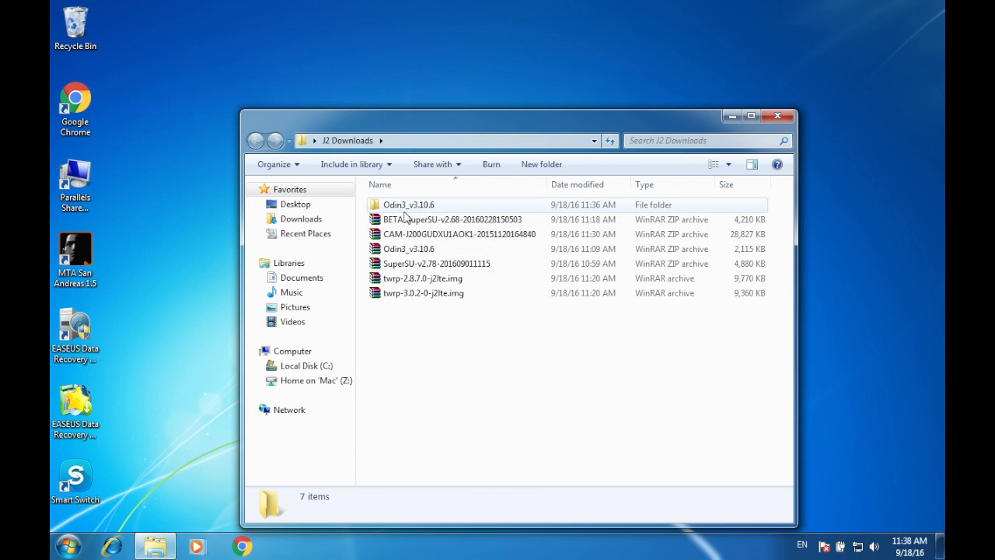
pyautogui.doubleClick(407, 205)
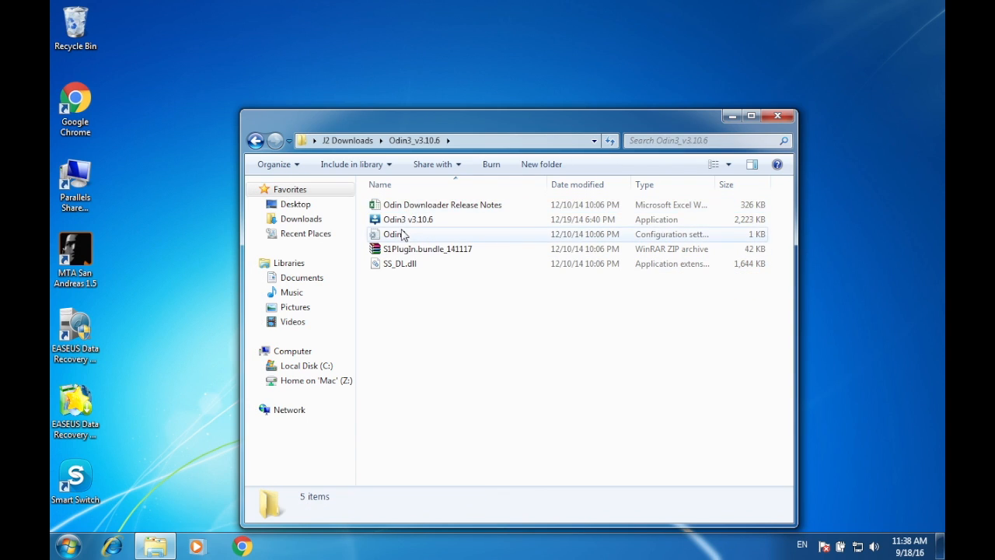
pyautogui.doubleClick(408, 219)
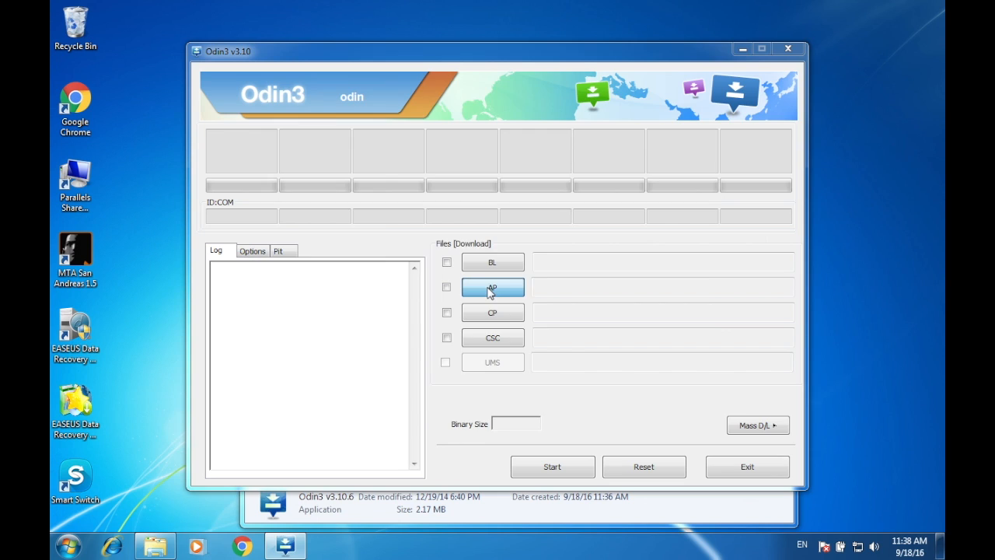
# Load twrp-2.8.7.0-j2lte.img from Desktop > J2 Downloads into Odin3's AP slot
pyautogui.click(492, 287)
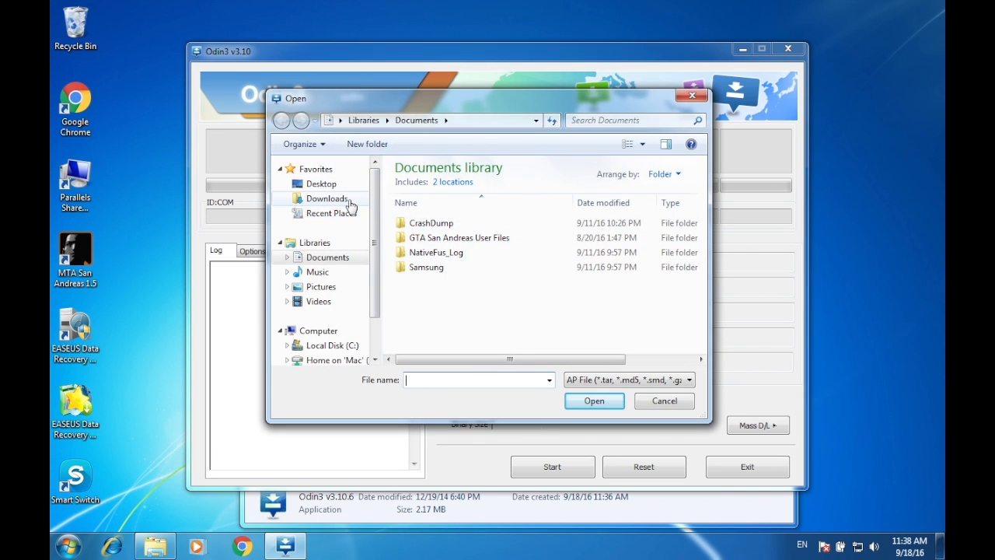
pyautogui.click(326, 198)
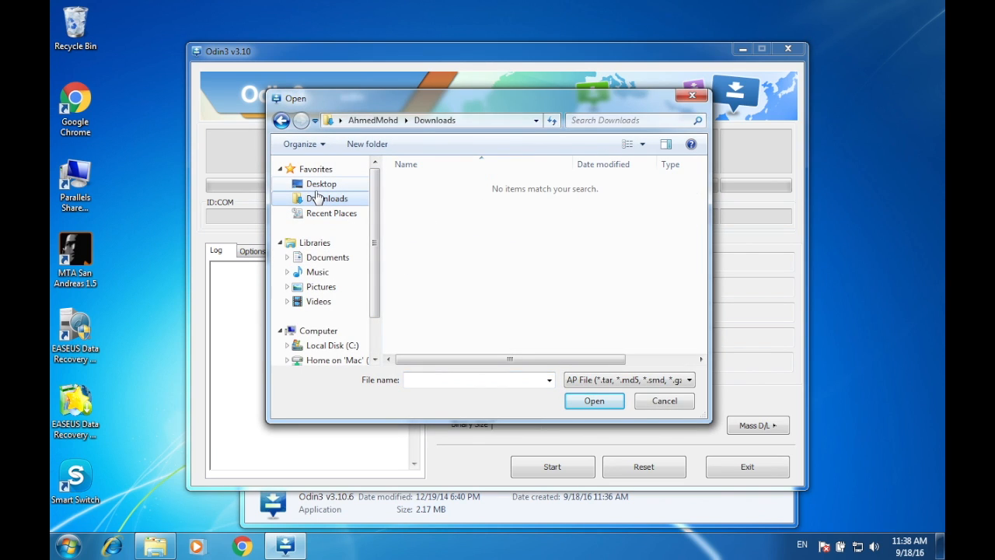
pyautogui.click(320, 183)
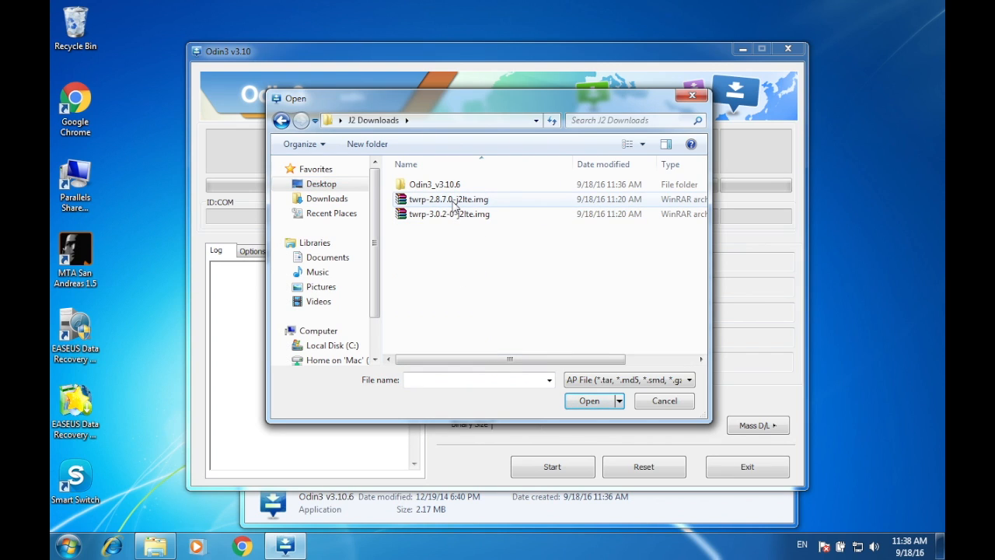
pyautogui.moveTo(450, 199)
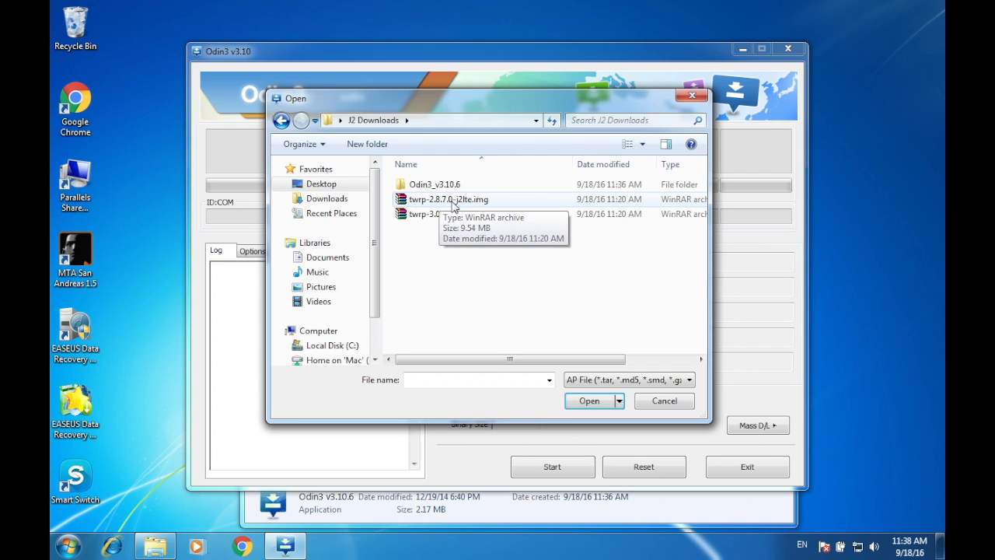
pyautogui.click(449, 199)
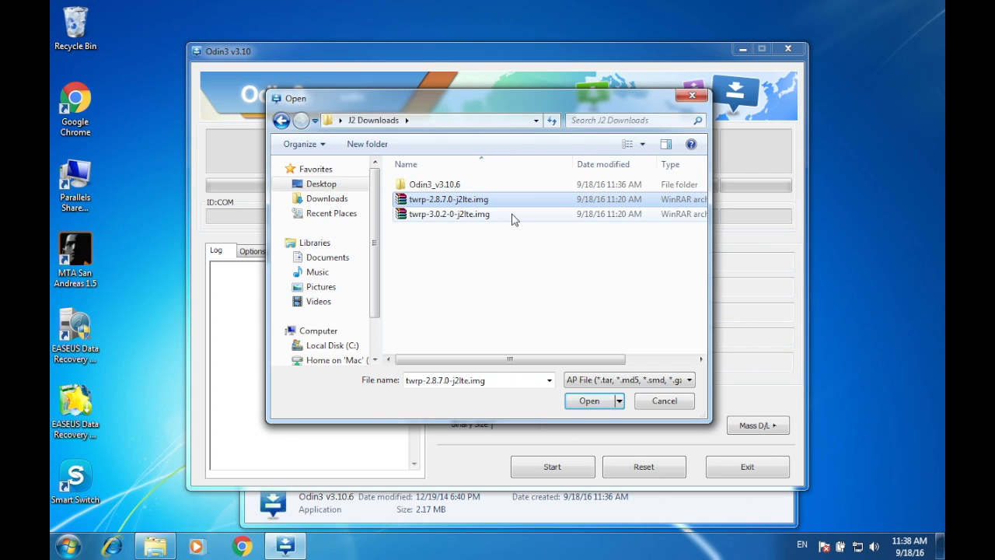
pyautogui.moveTo(455, 223)
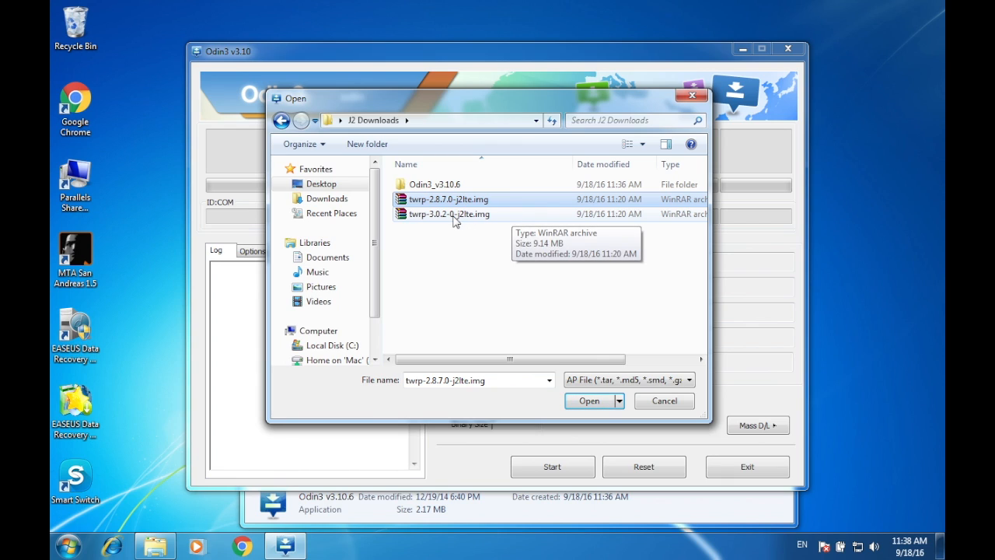
pyautogui.click(448, 213)
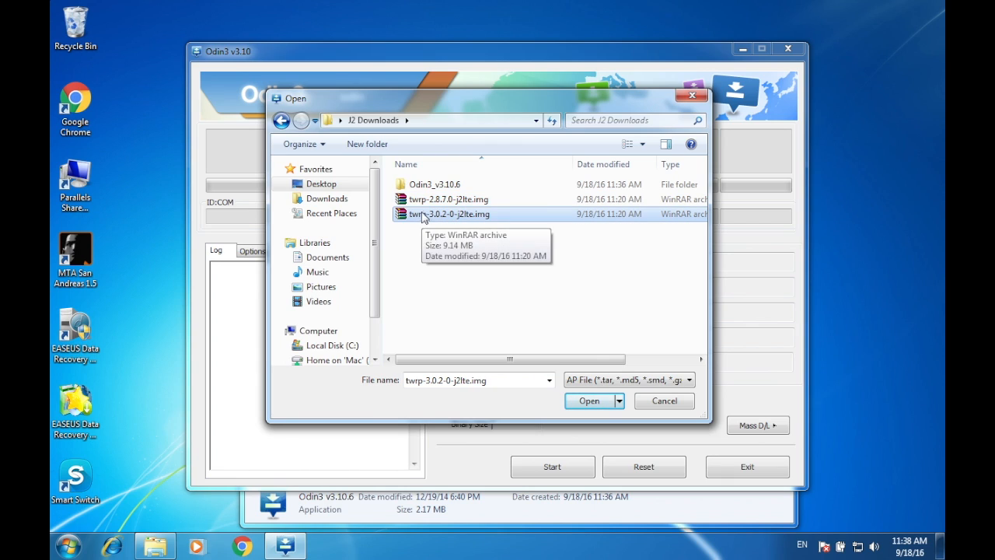
pyautogui.click(448, 199)
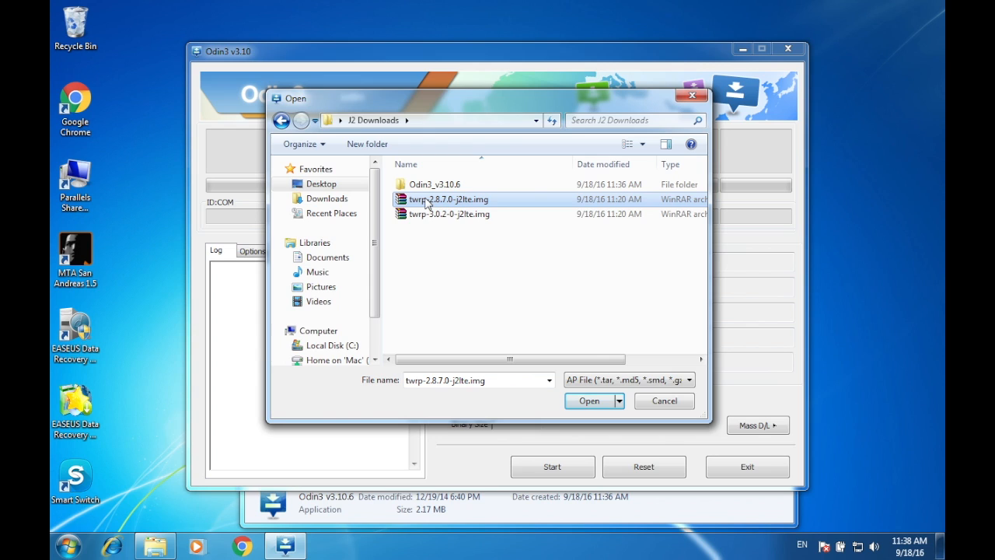
pyautogui.click(589, 400)
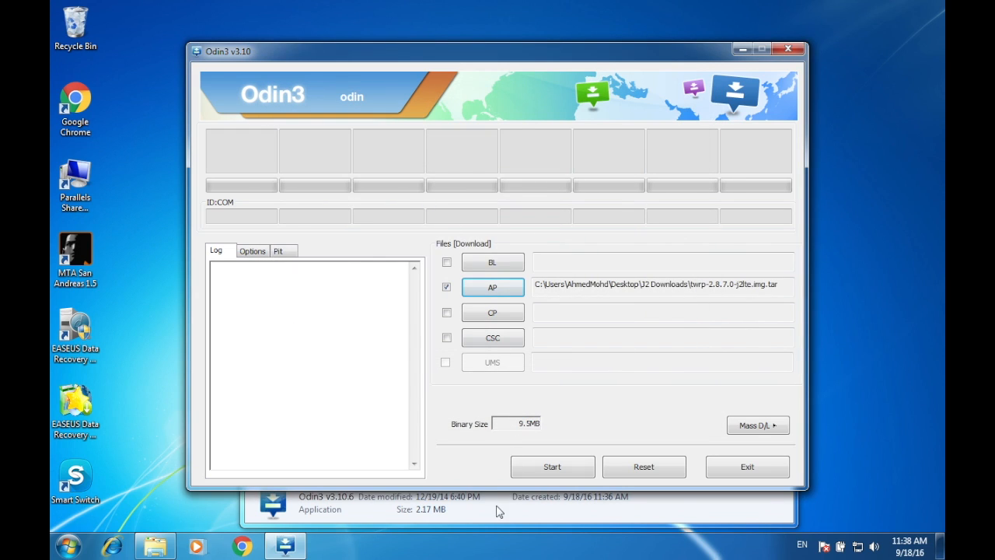
pyautogui.moveTo(253, 194)
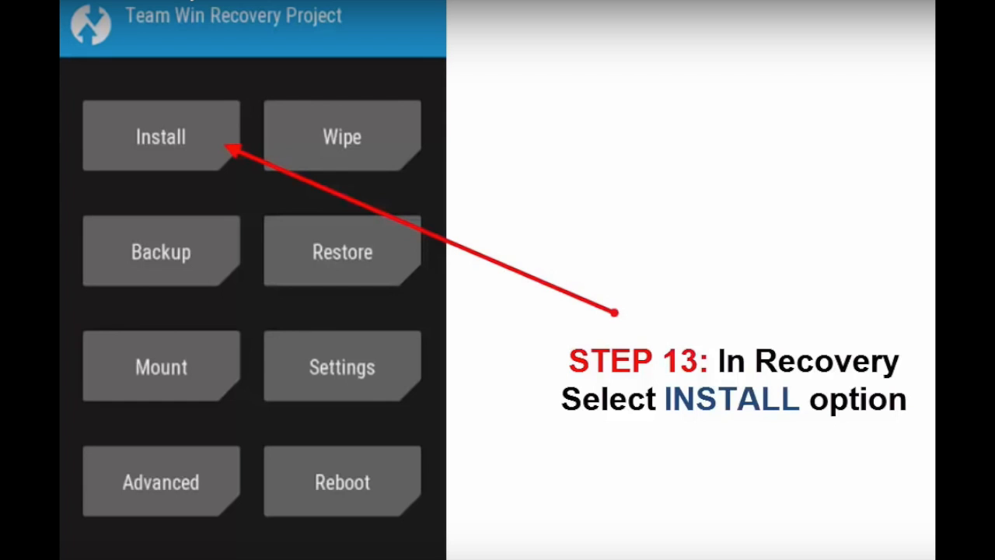
# Queue UPDATE-SuperSU-v2.68 zip from /sdcard/Download for installation in TWRP
pyautogui.click(161, 136)
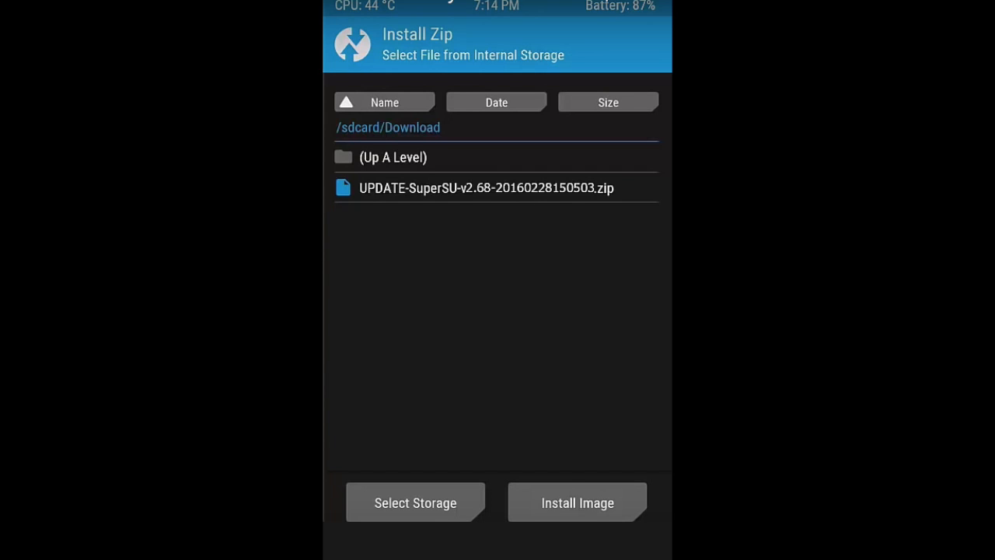
pyautogui.click(486, 187)
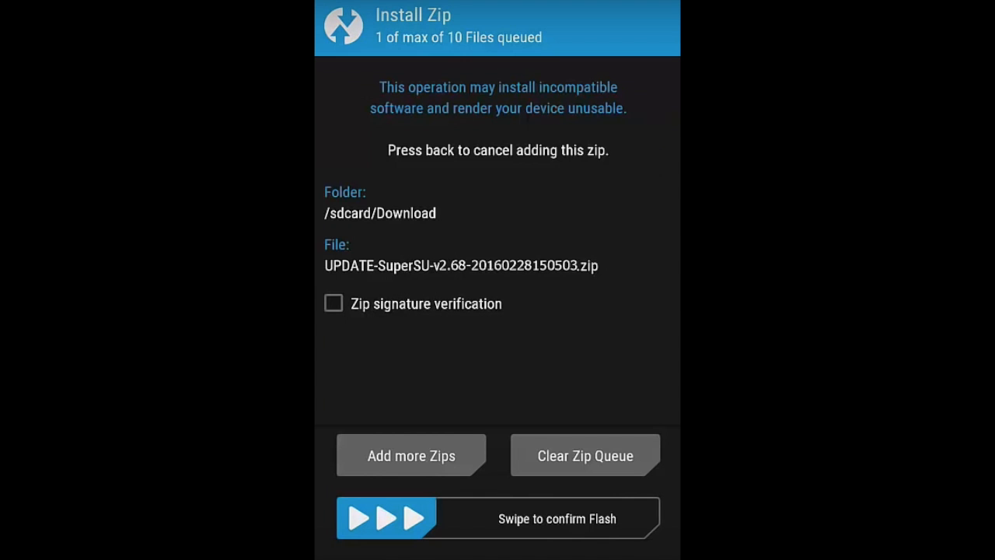